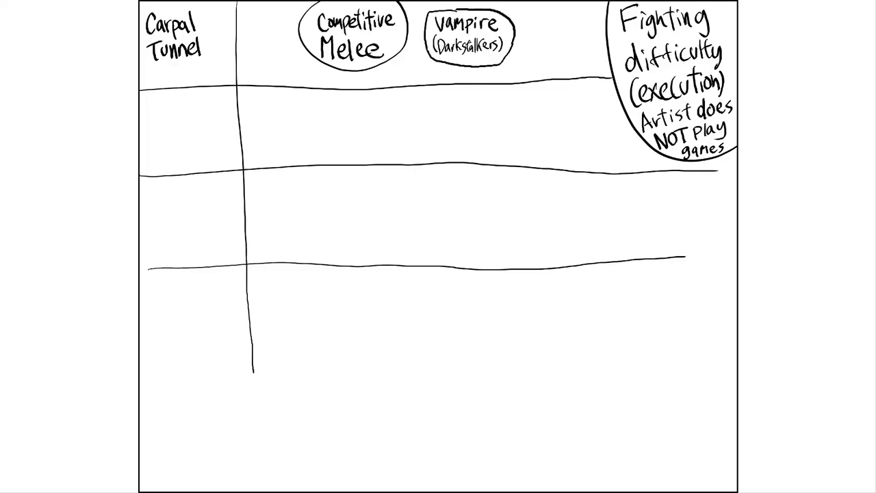
pyautogui.write('Hokuto? JoJo?')
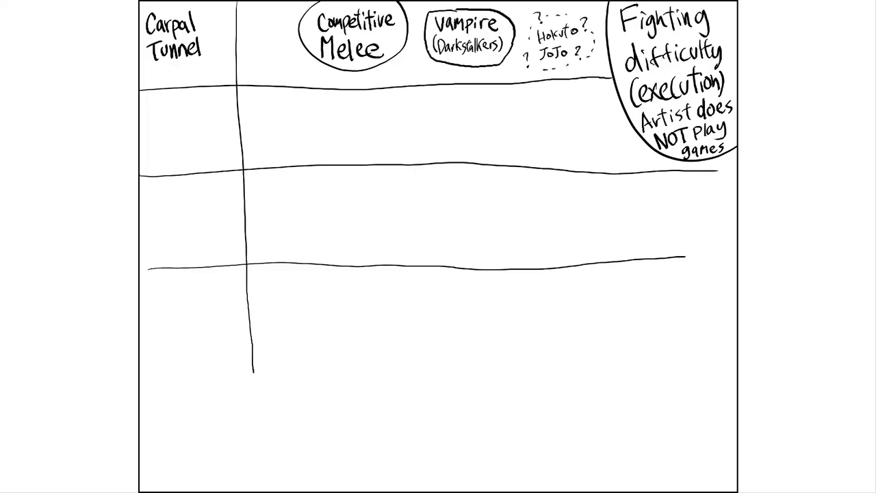
pyautogui.write('Hard')
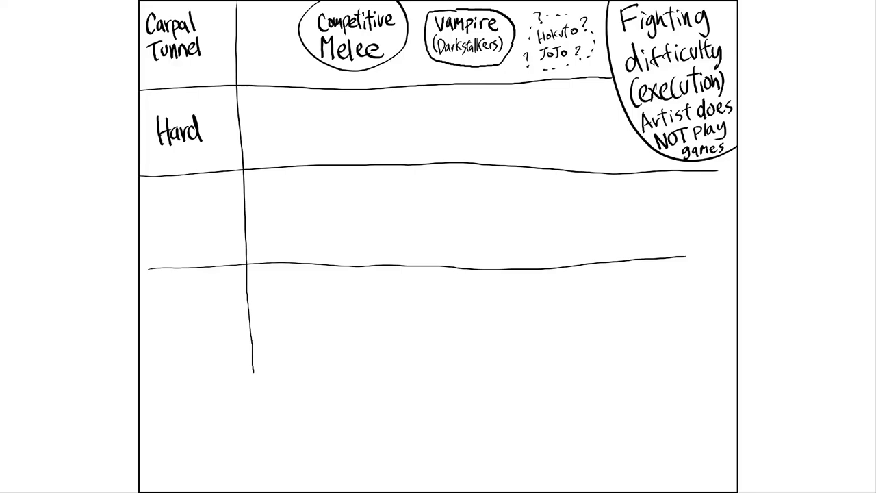